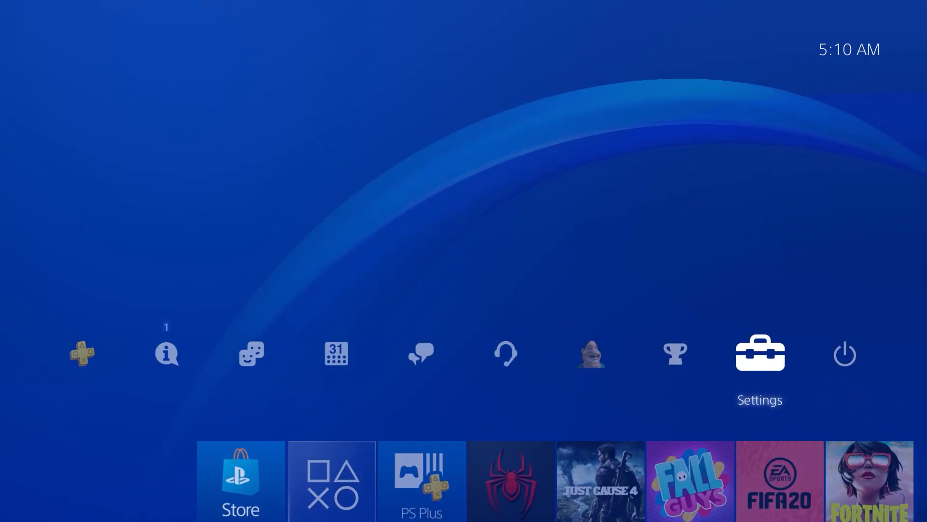
Step: Reach System Software Update in Settings, showing Version 10.01 added to Downloads
left_click(759, 354)
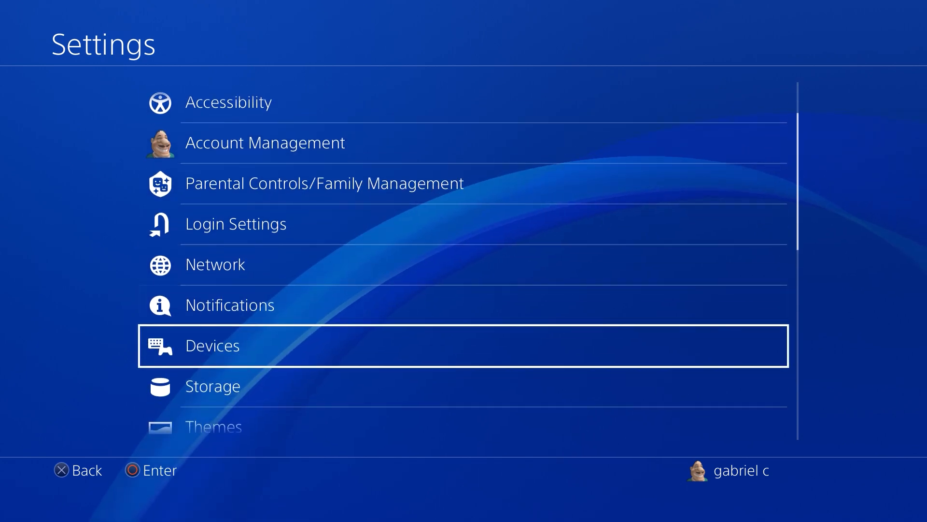
scroll("down", 3)
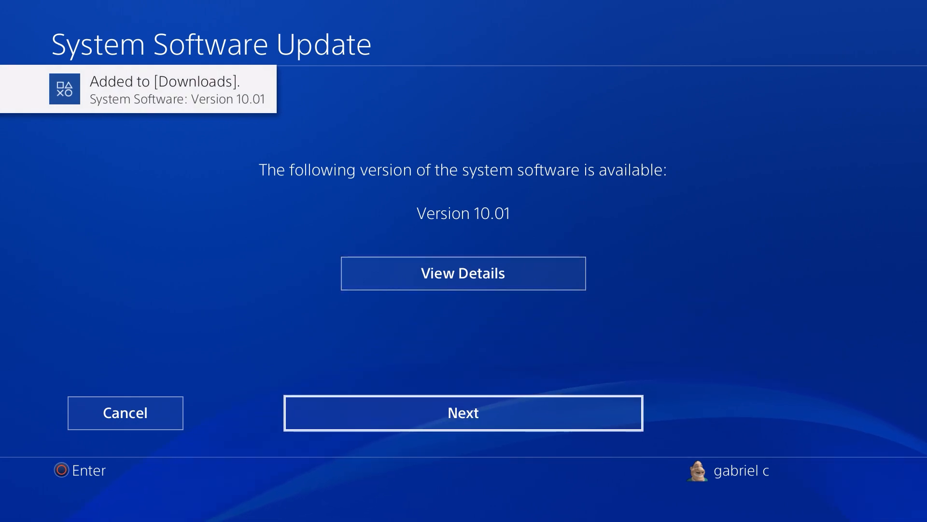
Step: Confirm and start the Version 10.01 update so the console restarts to install it
left_click(462, 412)
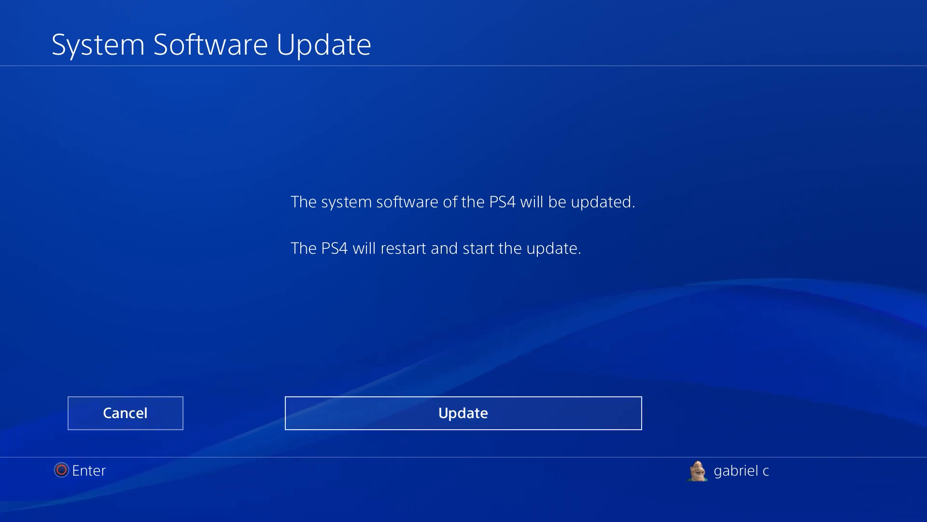
left_click(462, 412)
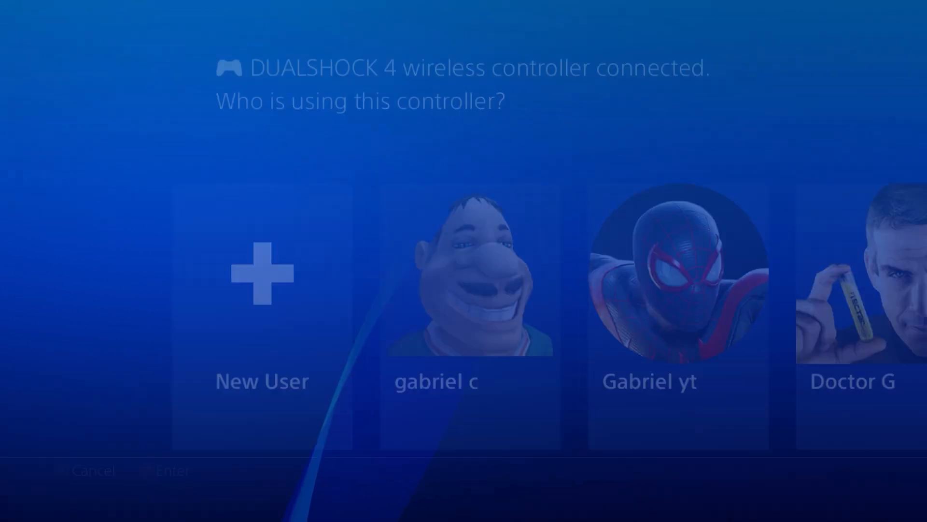
Step: Sign back in with the user profile and move along the content row to Fortnite
left_click(436, 278)
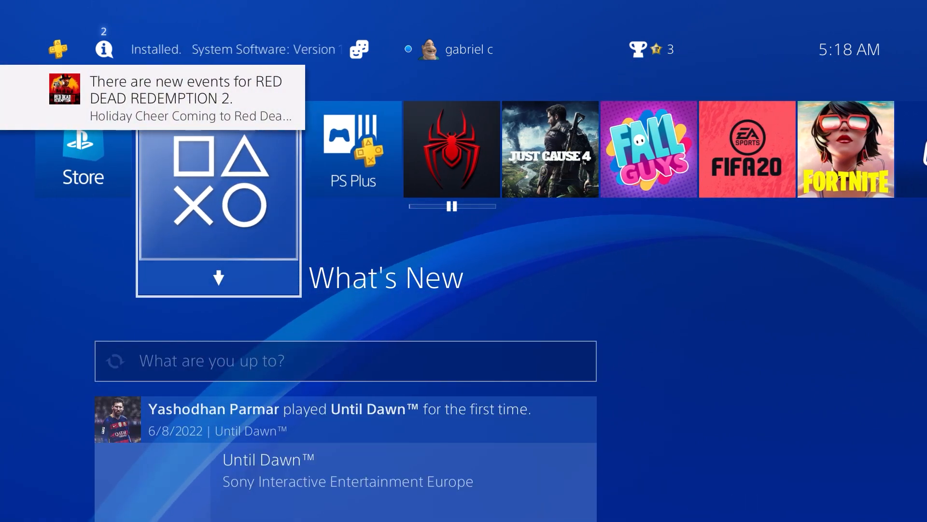
scroll("right", 3)
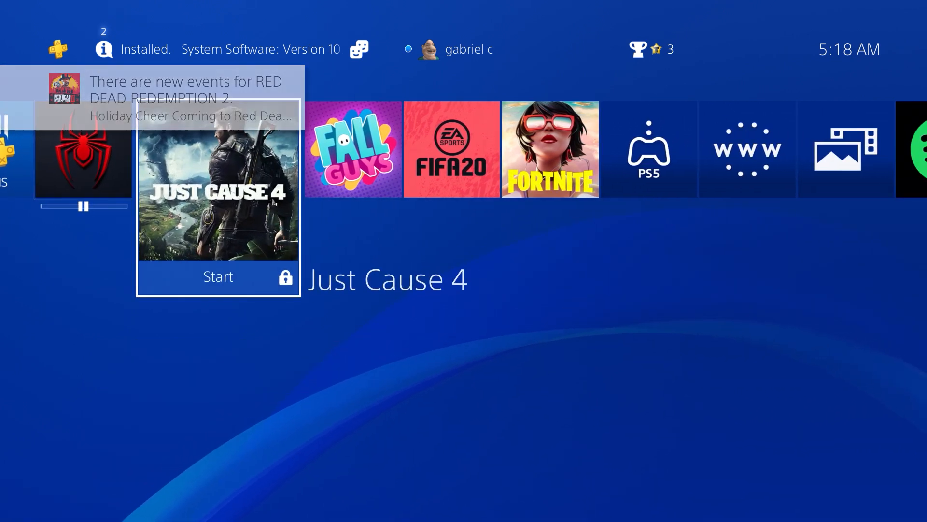
scroll("right", 3)
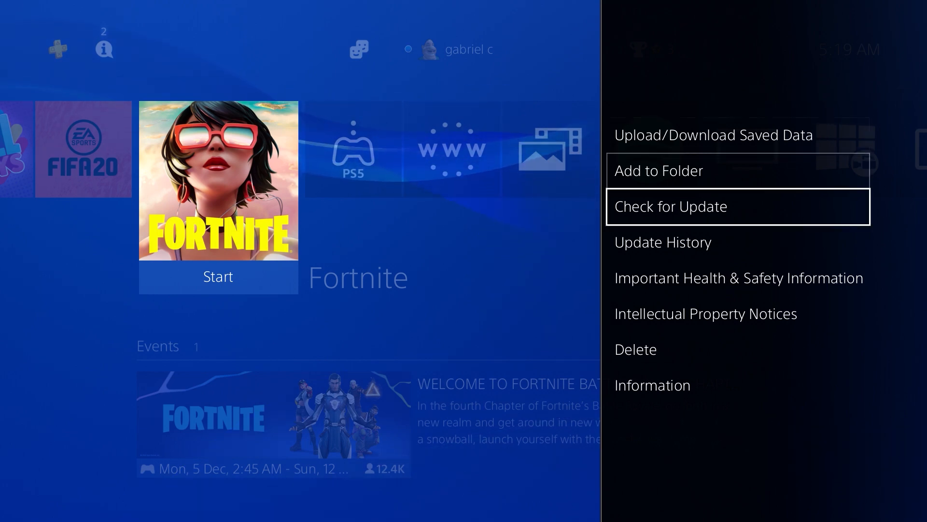
Step: Check Fortnite for updates, queuing Version 3.74, and go to the Downloads list
left_click(671, 207)
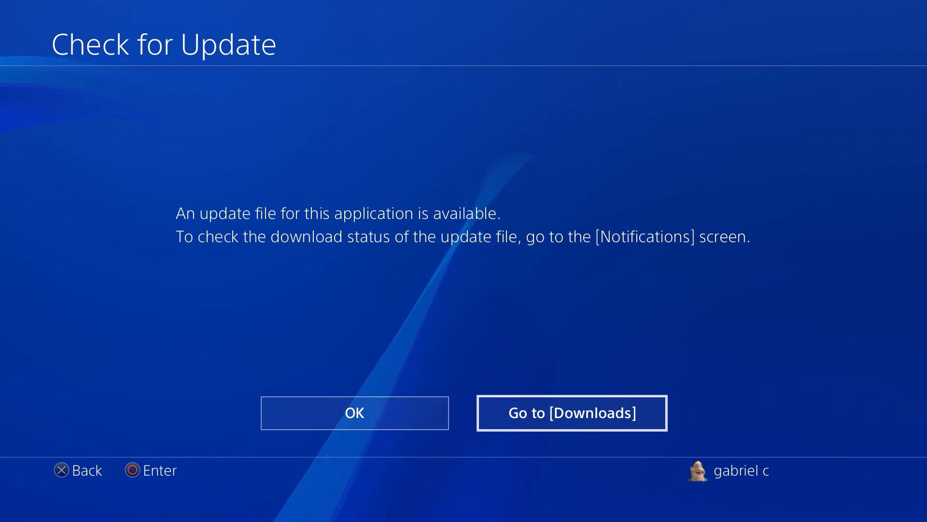
left_click(571, 412)
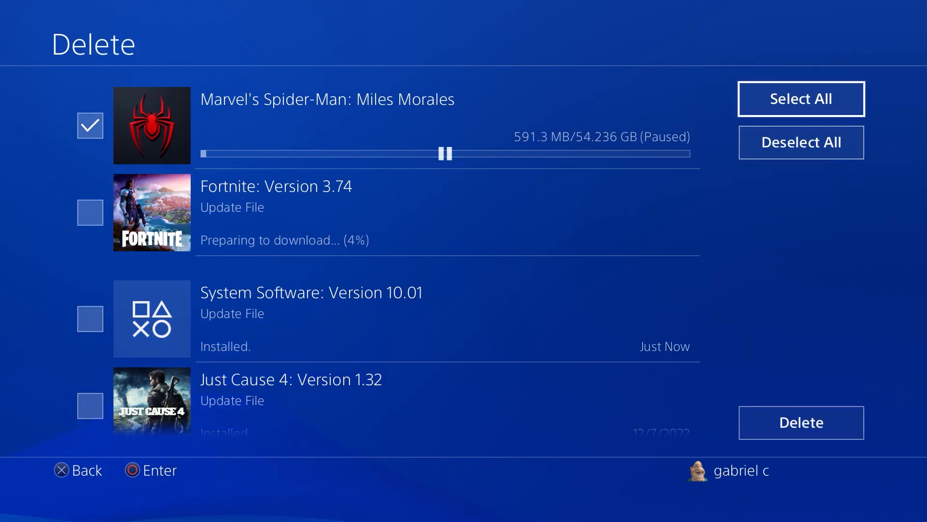
Step: Delete the ticked Spider-Man: Miles Morales download, confirming the cancellation
left_click(800, 422)
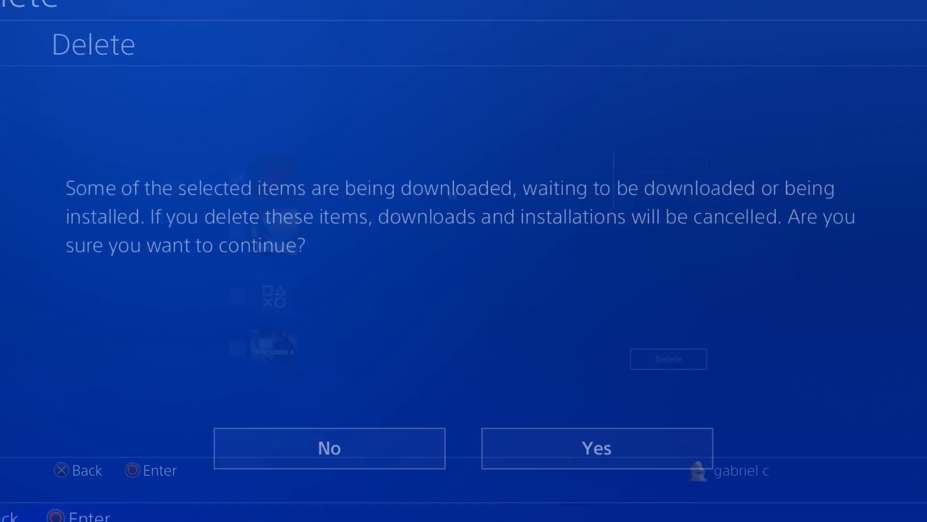
left_click(596, 447)
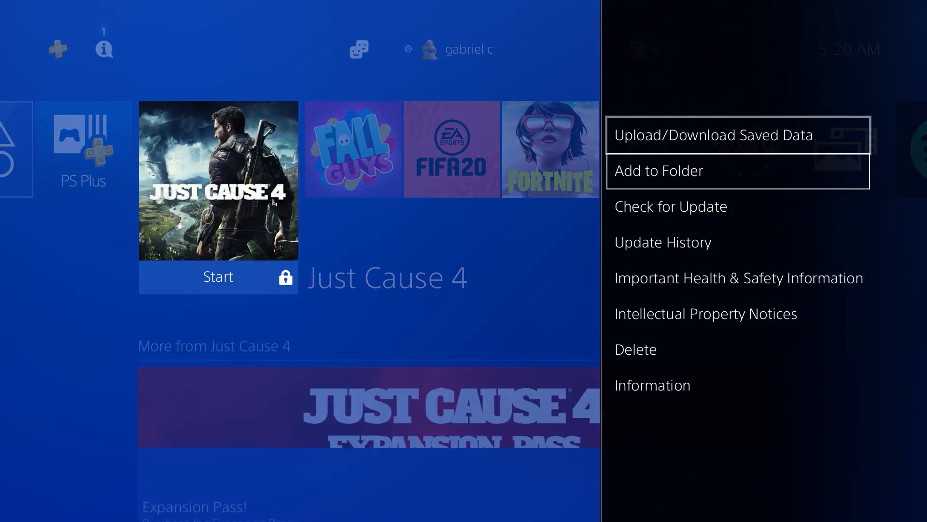
Step: Confirm Just Cause 4 is current, then queue the Fall Guys Version 1.17 update
left_click(671, 206)
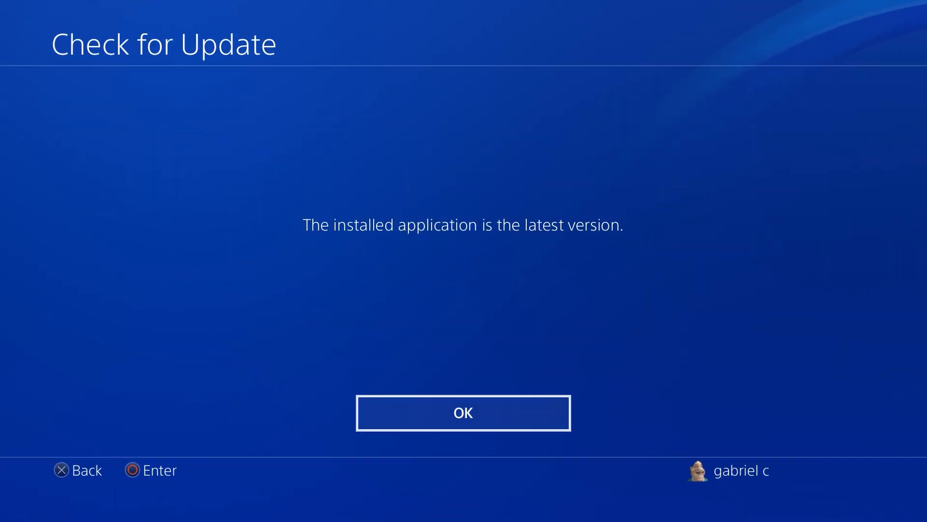
left_click(463, 412)
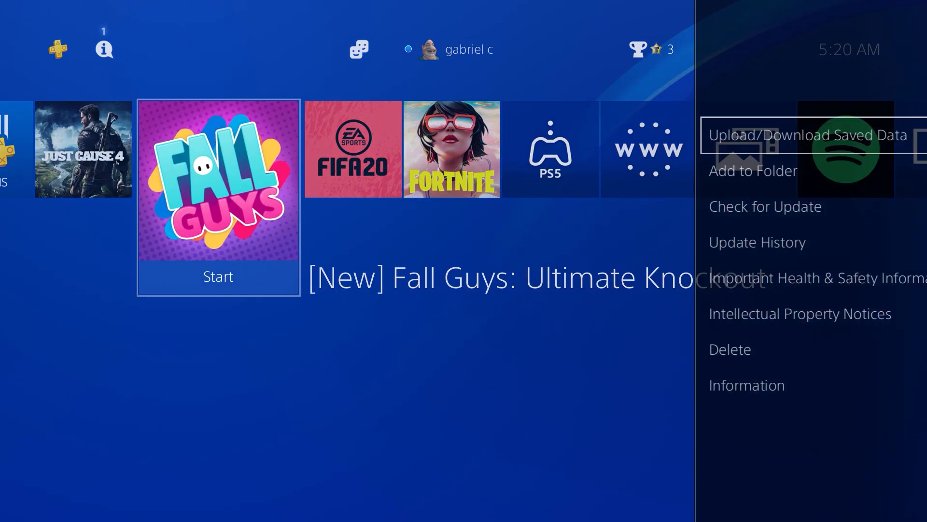
left_click(765, 206)
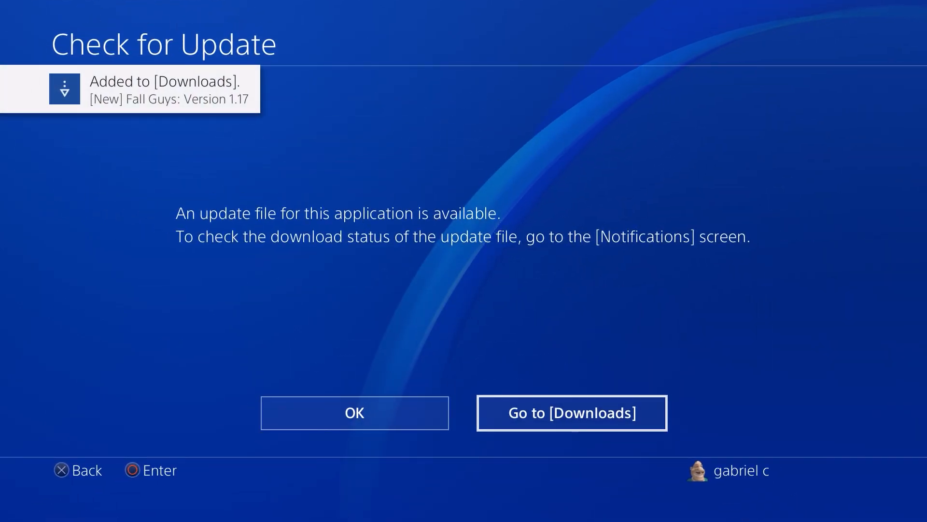
left_click(353, 413)
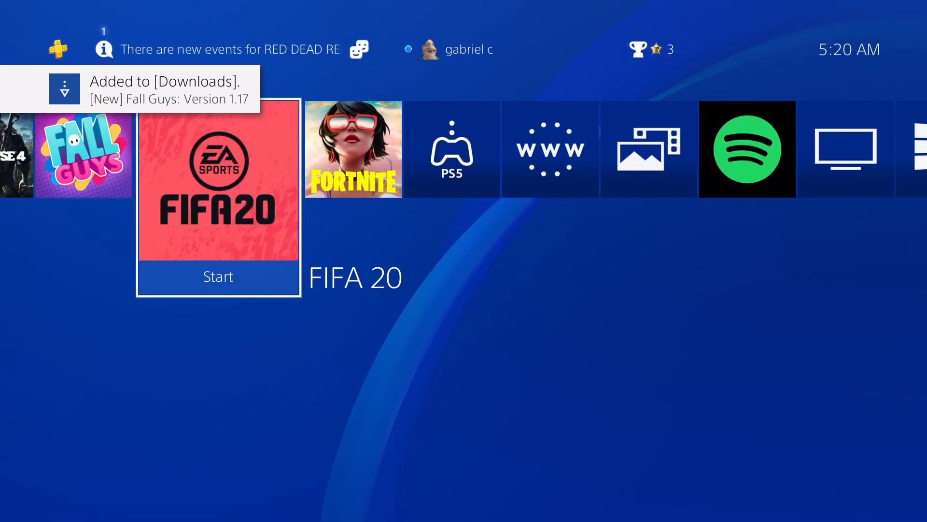
scroll("right", 3)
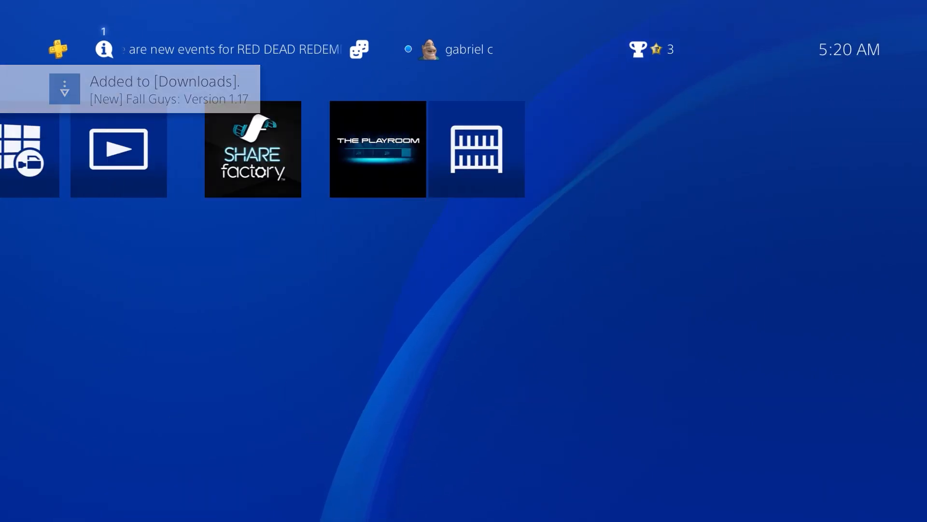